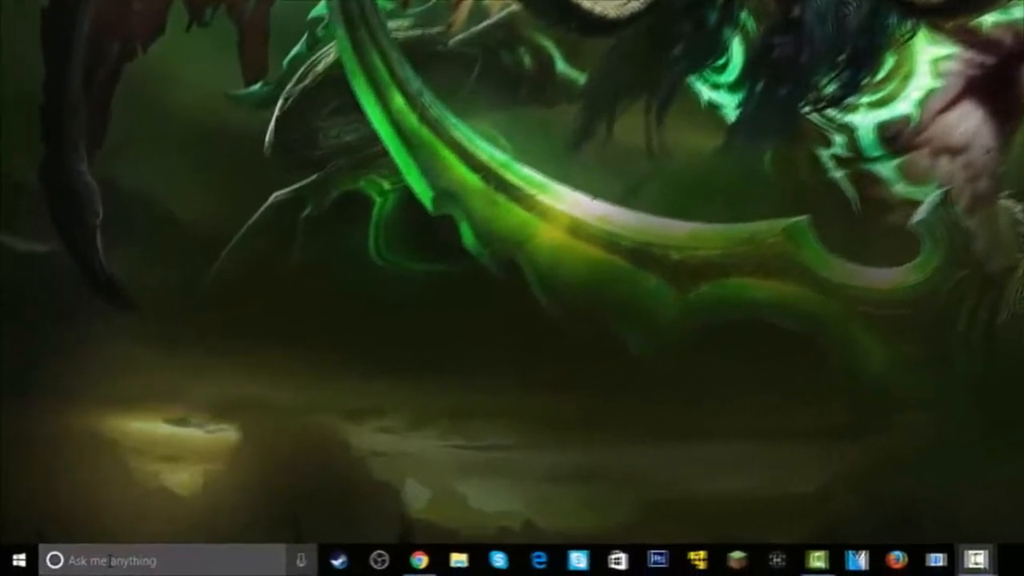
# Search 'roblox' then 'store' from the taskbar to reach the Store's Roblox results
pyautogui.write('roblox')
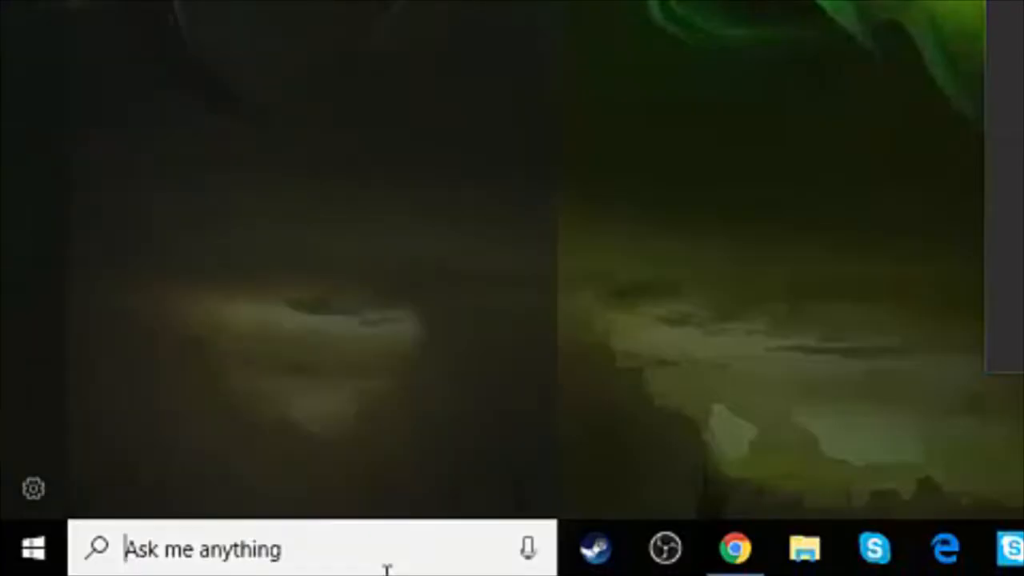
pyautogui.write('store')
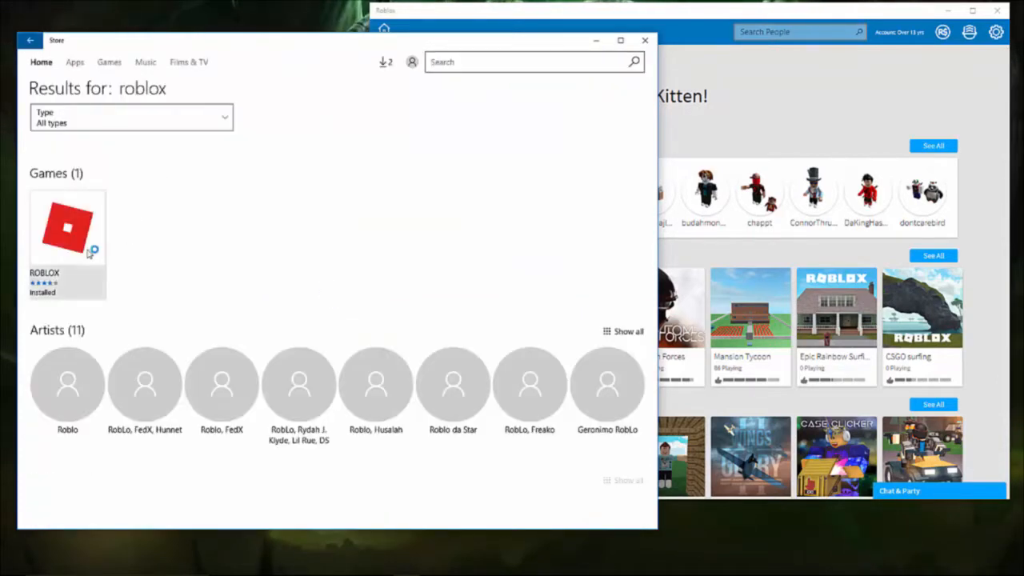
# Launch Roblox and attach Cheat Engine to the Win10Universal.exe process
pyautogui.click(67, 232)
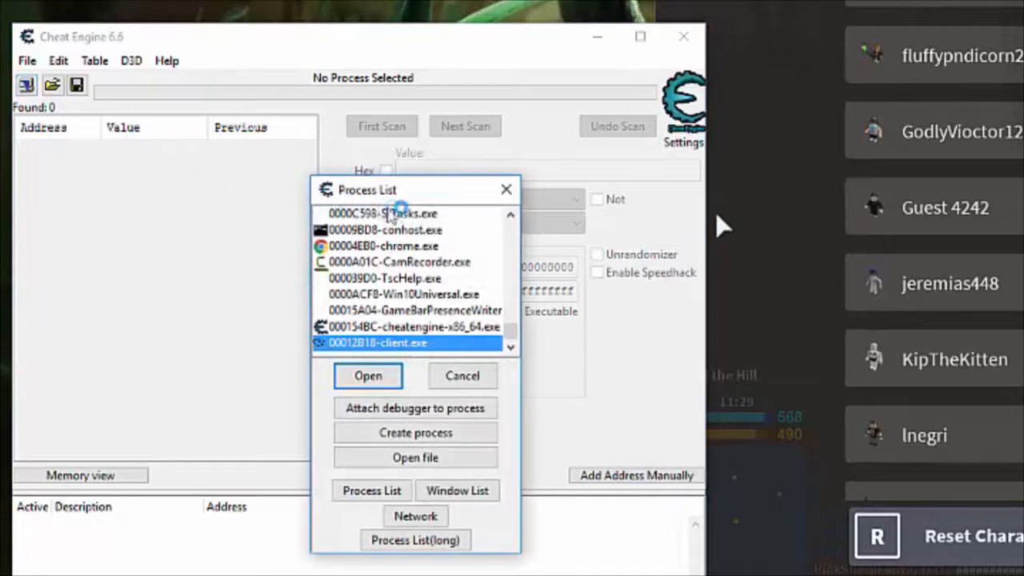
pyautogui.moveTo(471, 296)
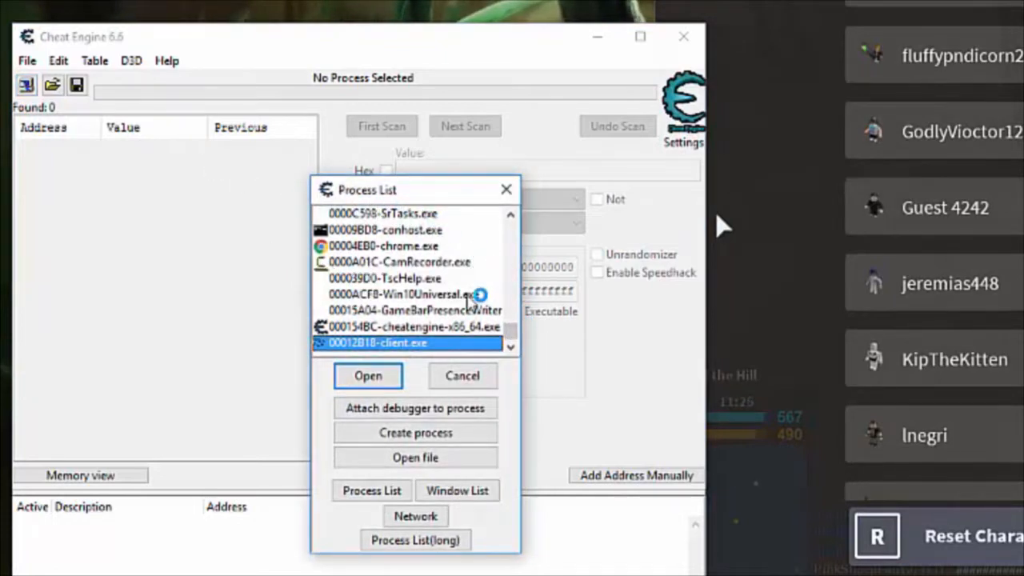
pyautogui.click(367, 376)
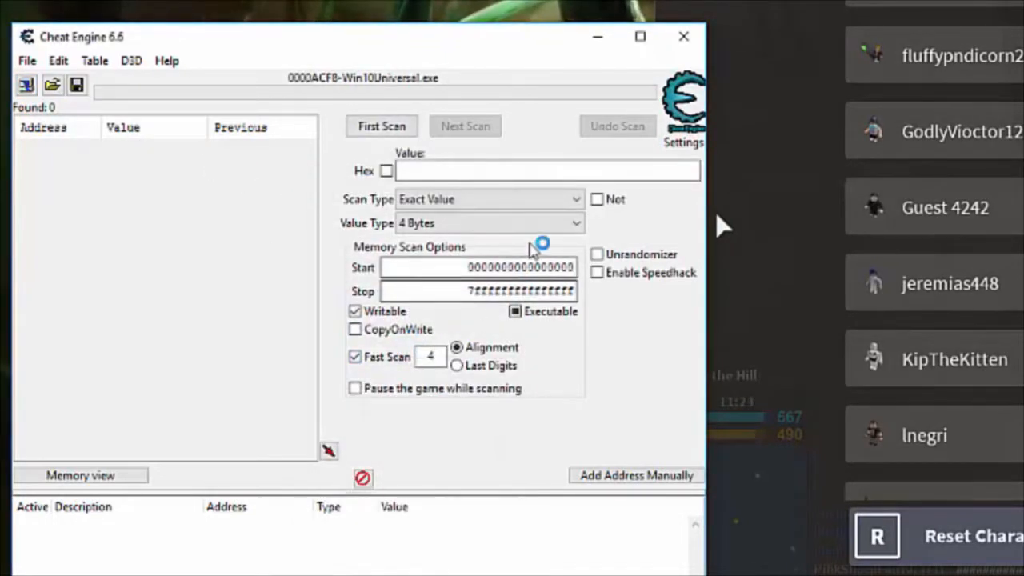
pyautogui.click(489, 224)
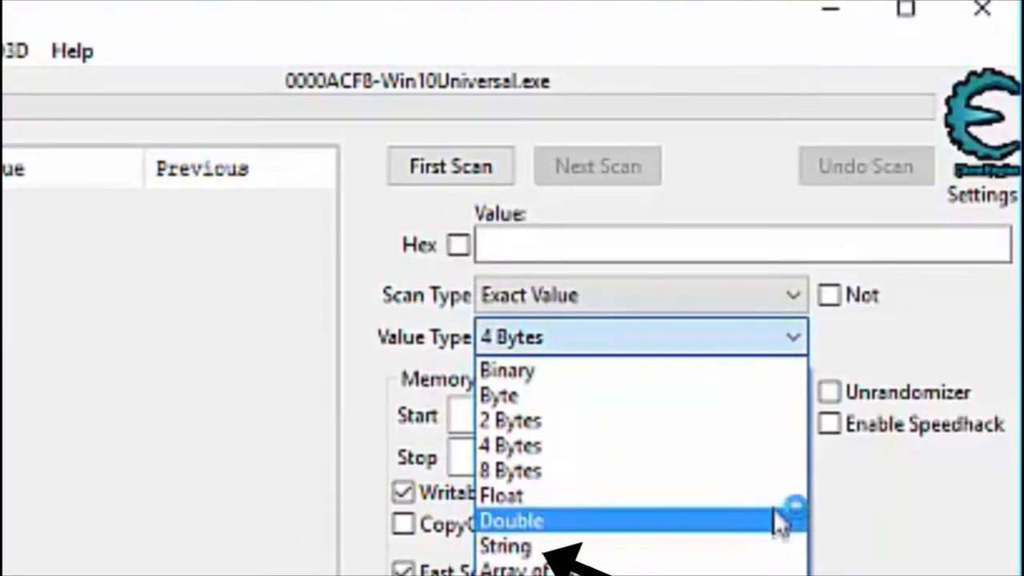
pyautogui.click(506, 546)
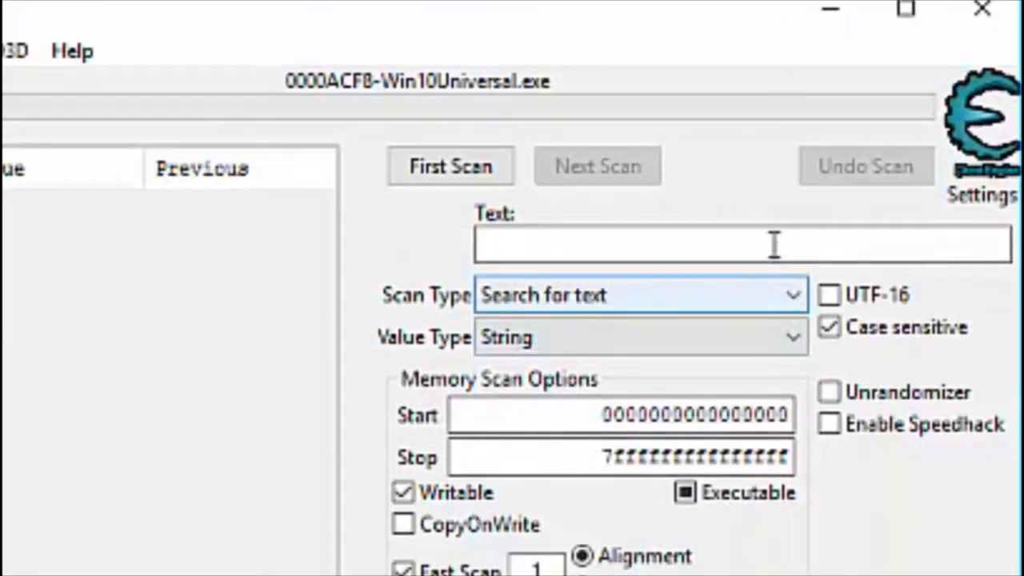
pyautogui.click(741, 244)
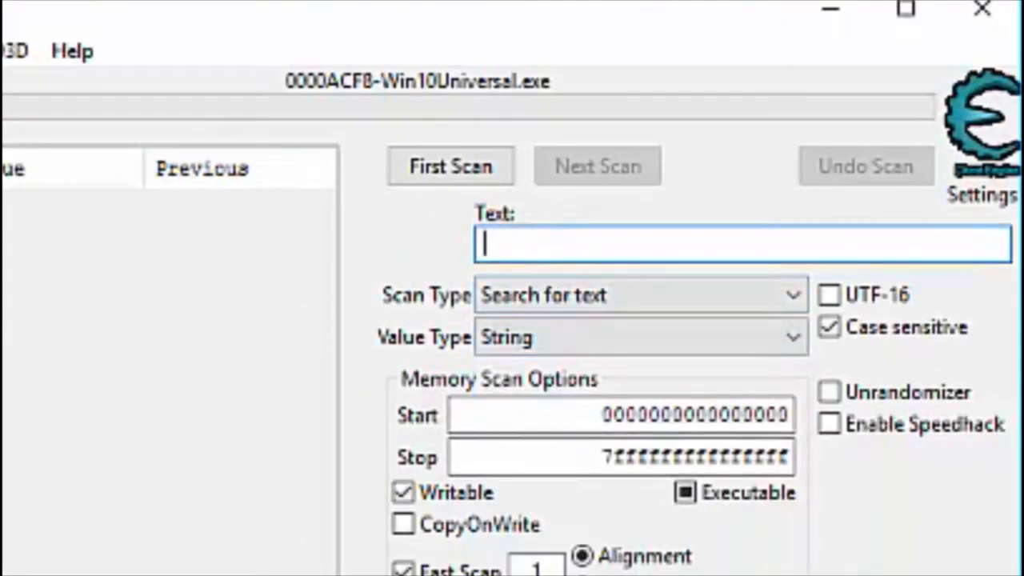
pyautogui.write('@33DC')
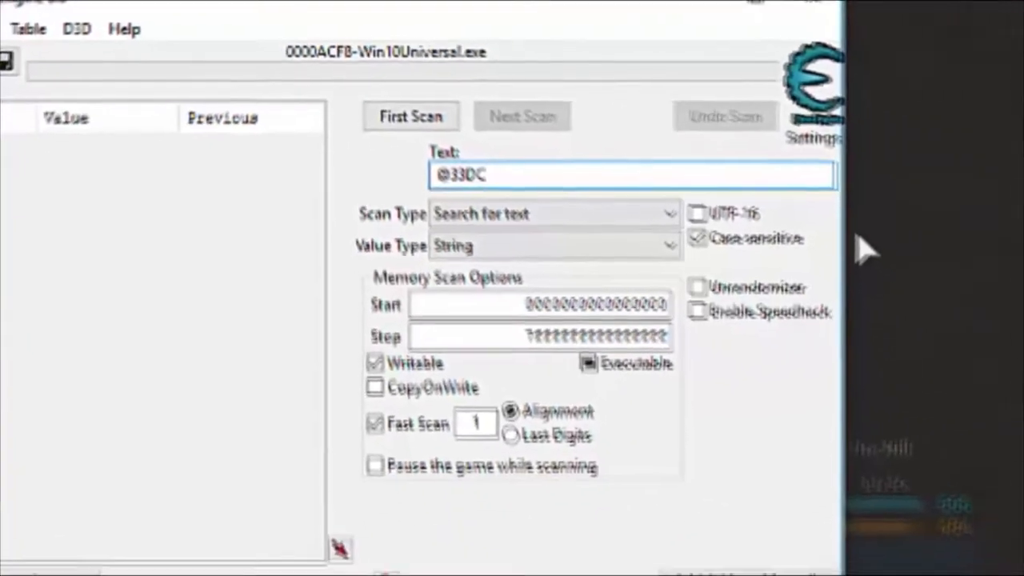
pyautogui.click(410, 115)
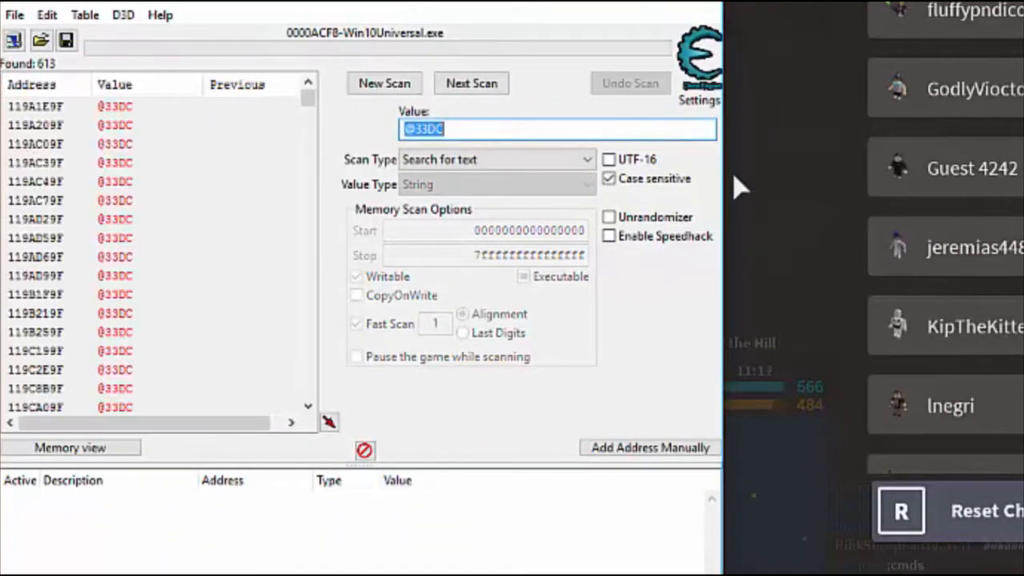
pyautogui.click(96, 162)
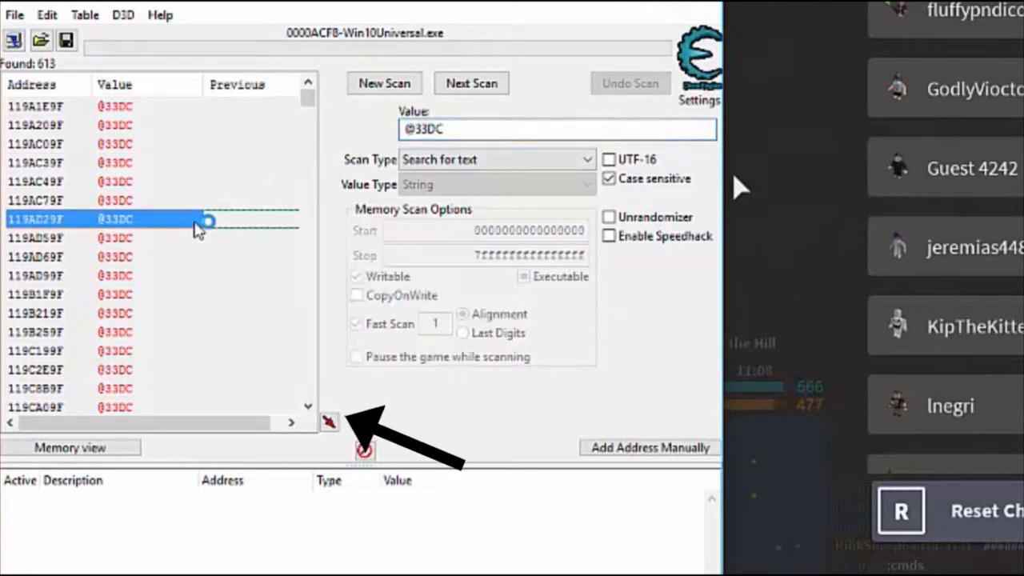
pyautogui.click(329, 421)
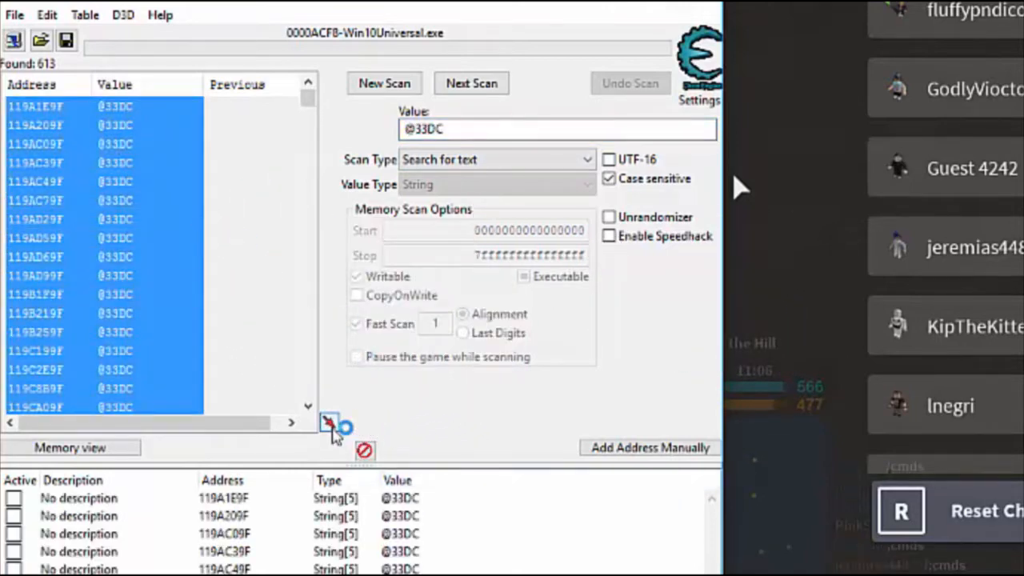
pyautogui.press('ctrl+a')
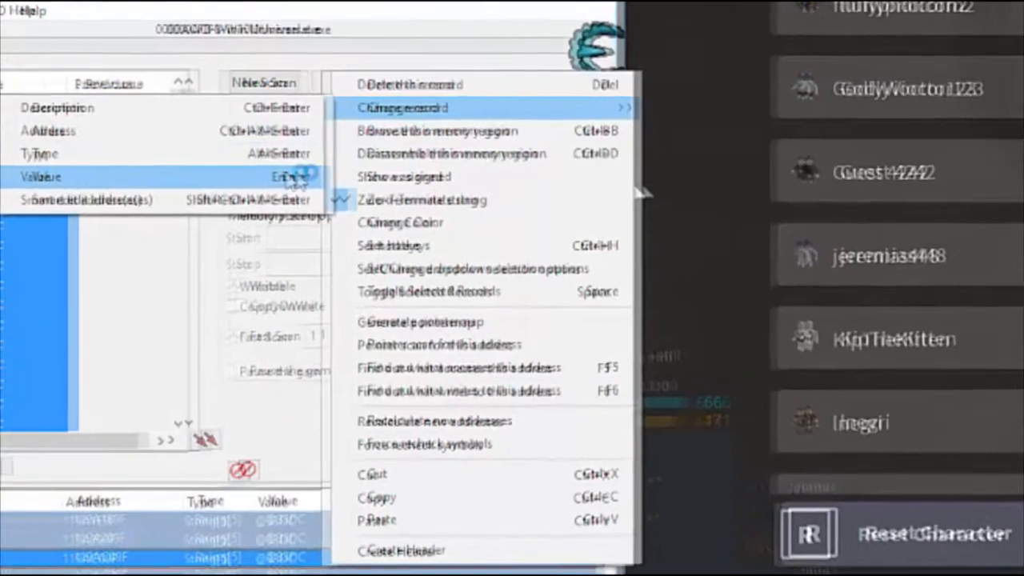
pyautogui.click(405, 107)
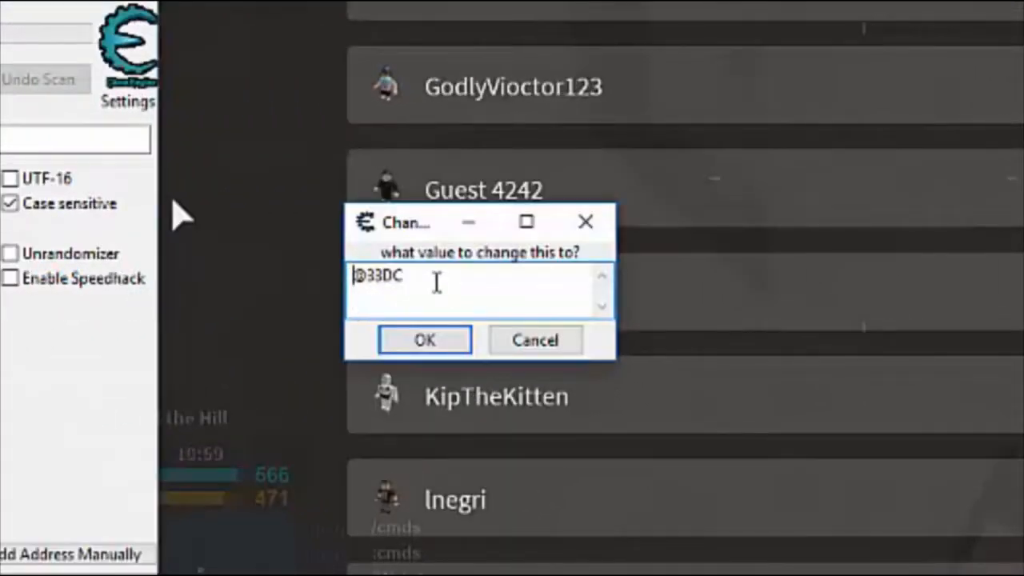
pyautogui.press('Backspace')
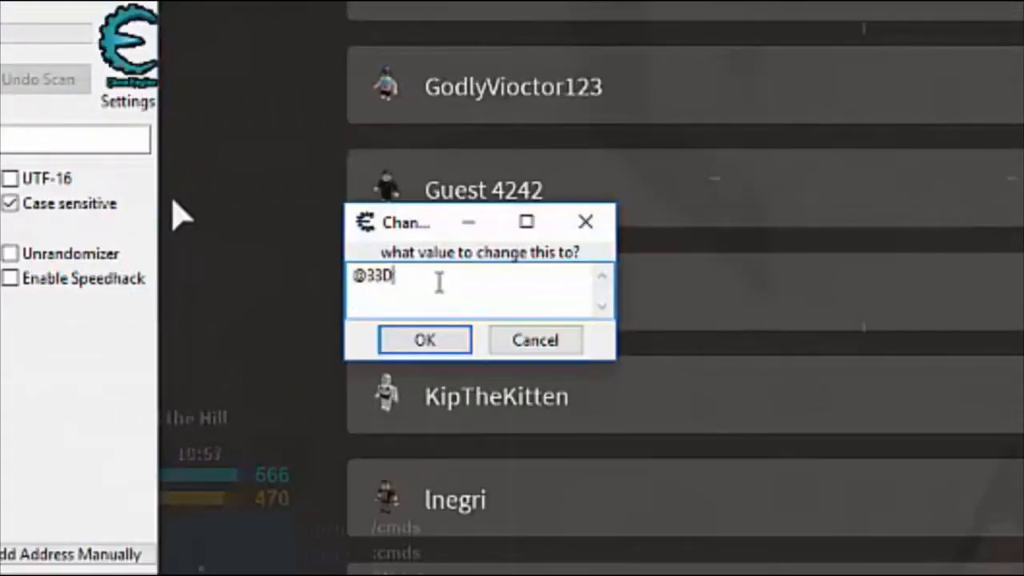
pyautogui.write('A')
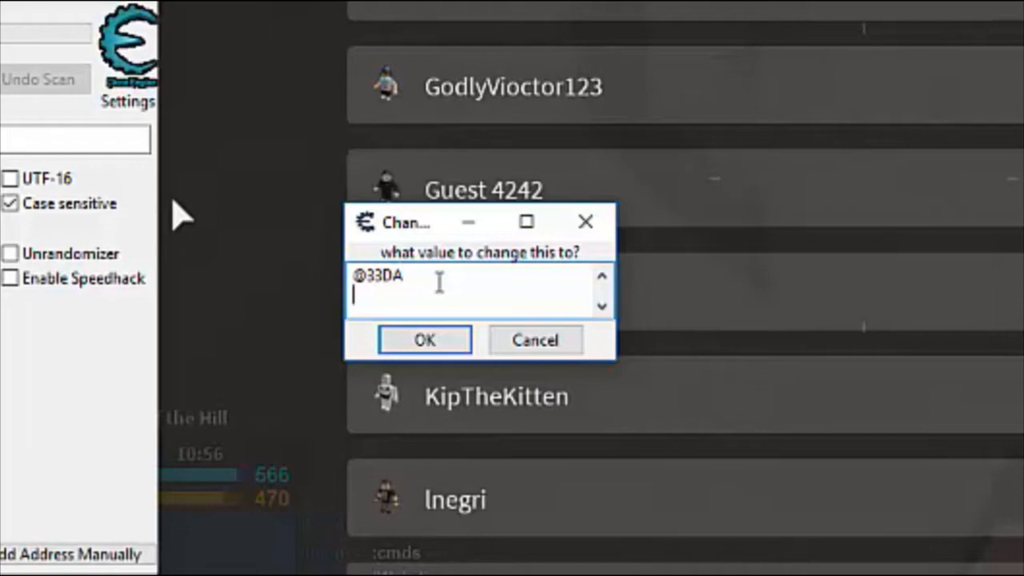
pyautogui.click(425, 340)
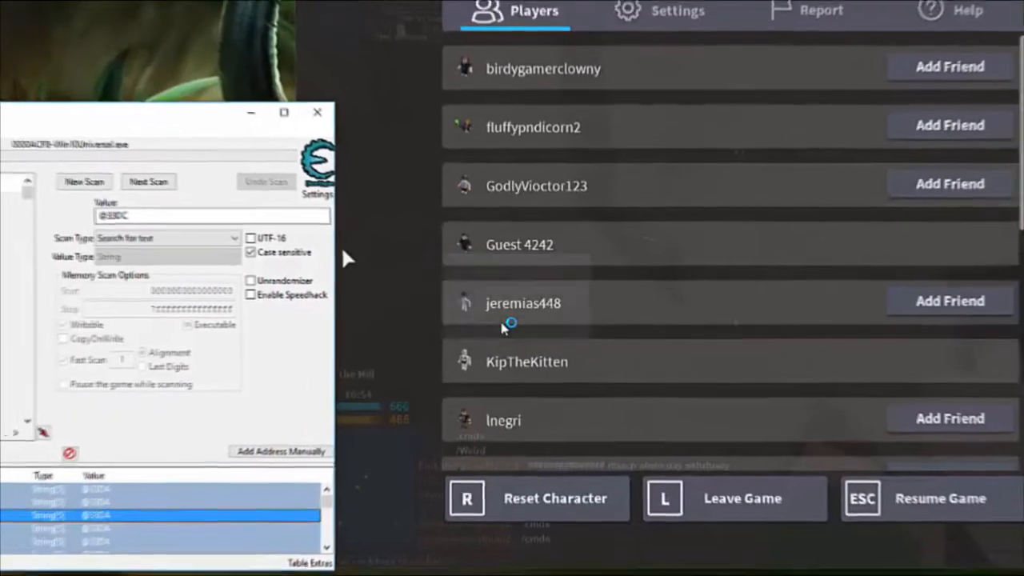